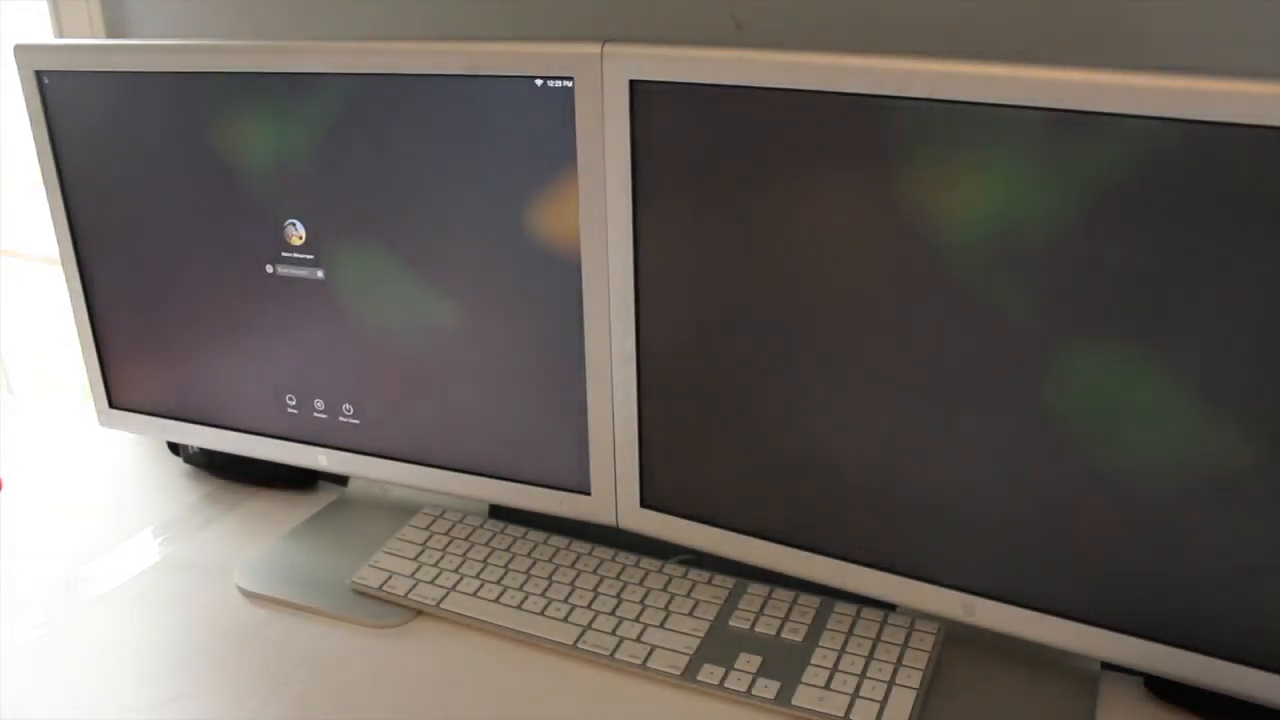
{"action": "type", "text": "password"}
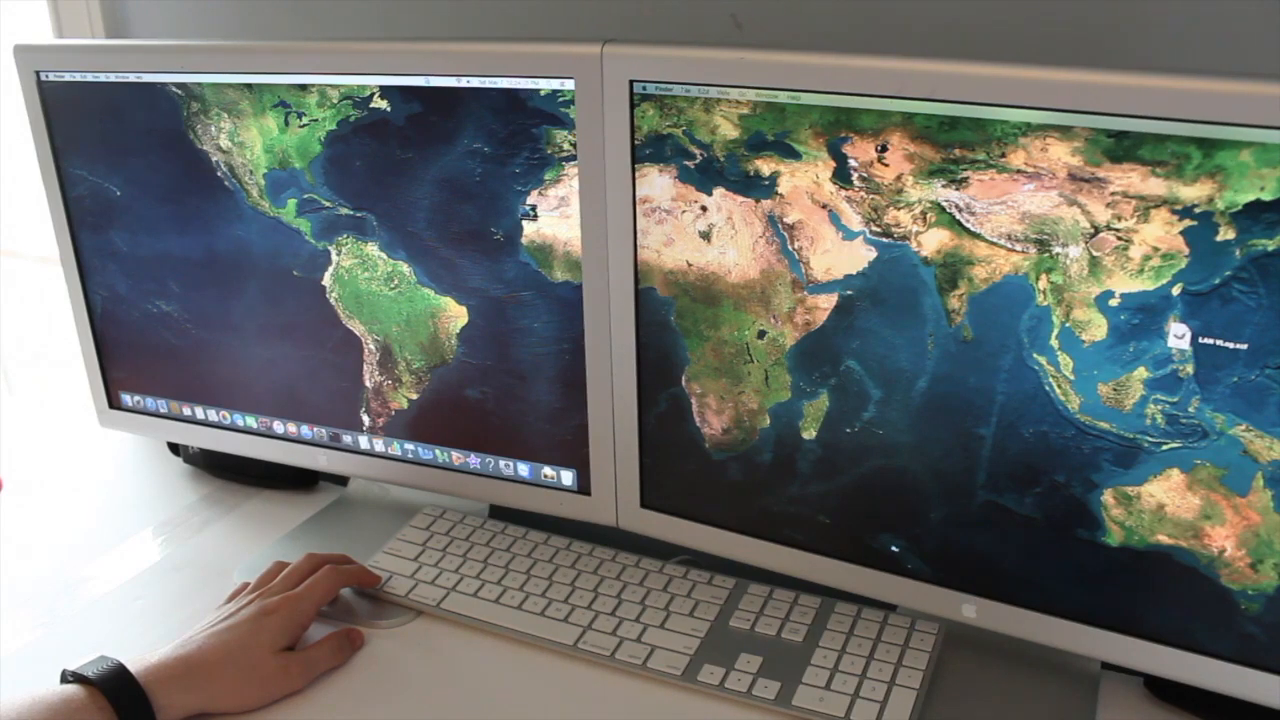
{"action": "left_click", "coordinate": [712, 88]}
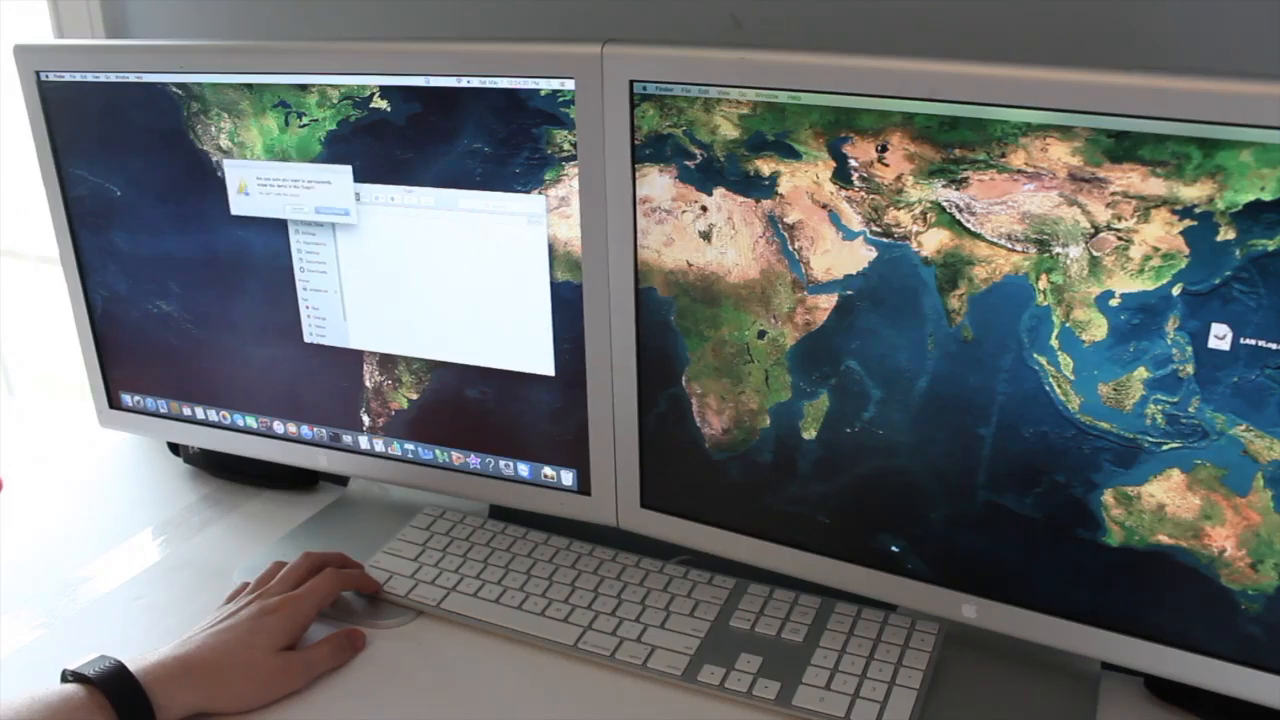
{"action": "left_click", "coordinate": [332, 210]}
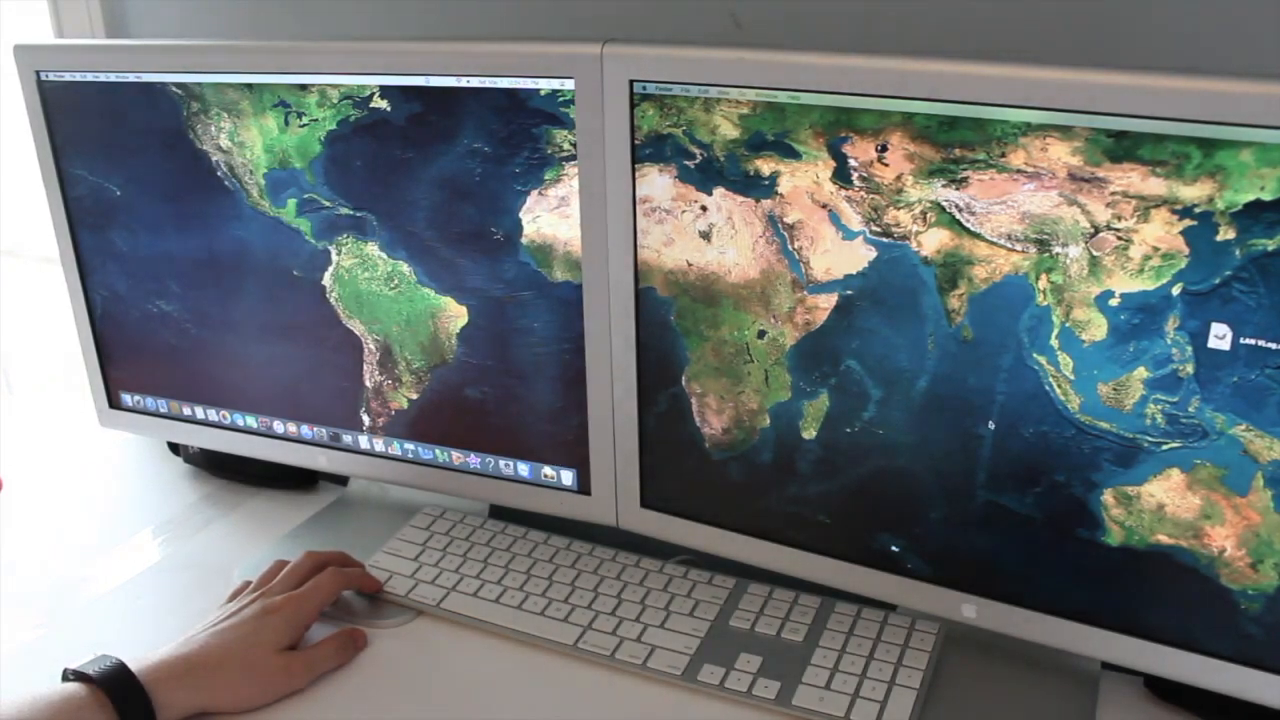